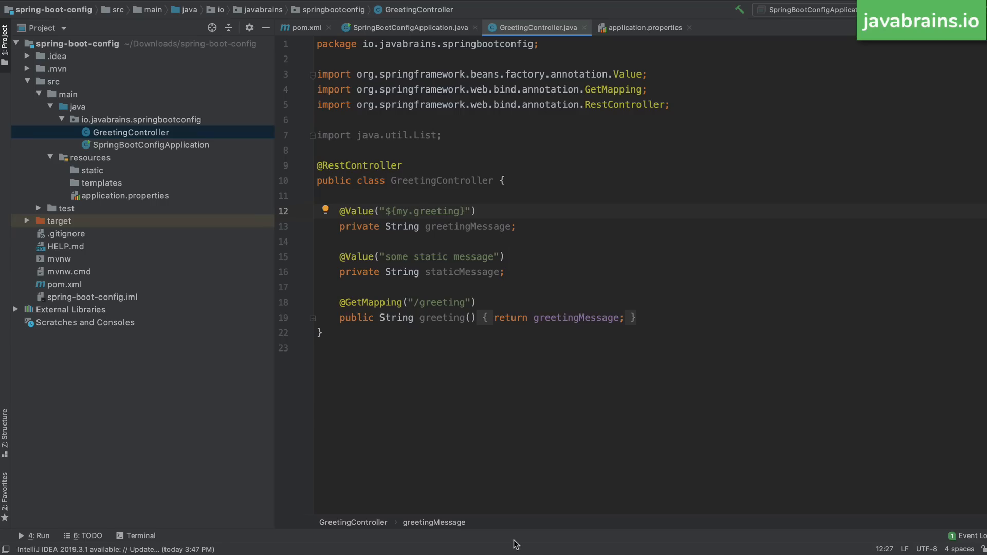
Give the my.greeting injection a ': default value' fallback in GreetingController
click(643, 26)
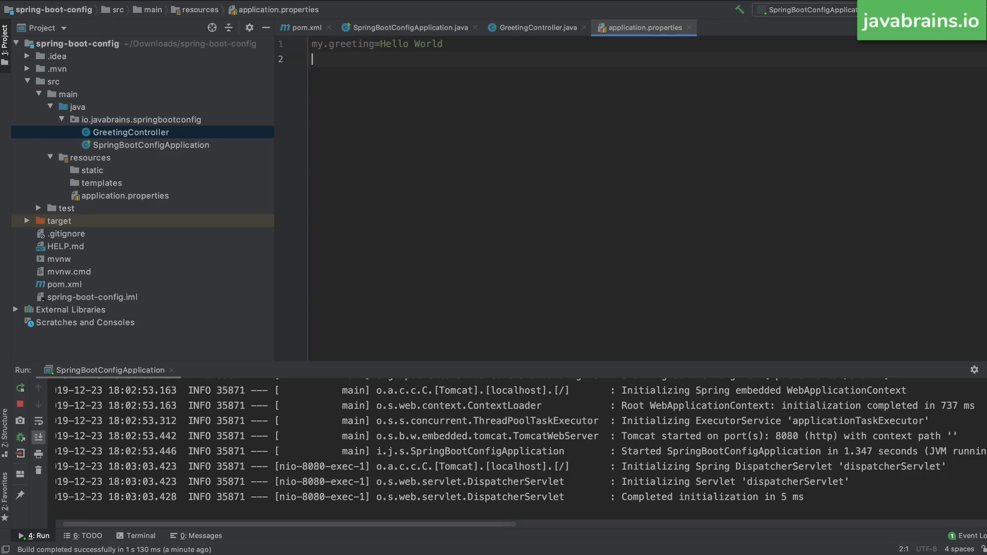
Add my.list.values=One,Two,Three to application.properties
text(my.list.values=One,Two,Three)
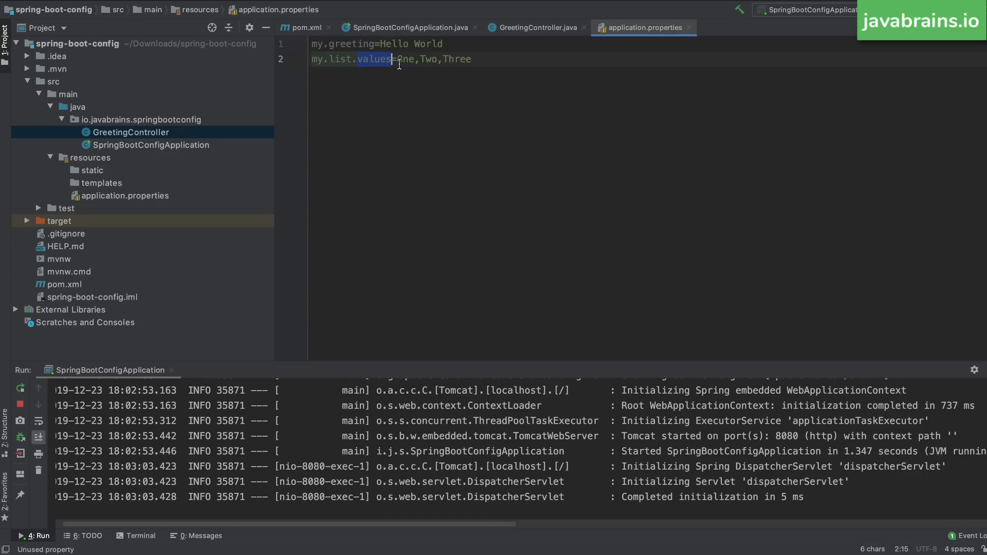
click(537, 27)
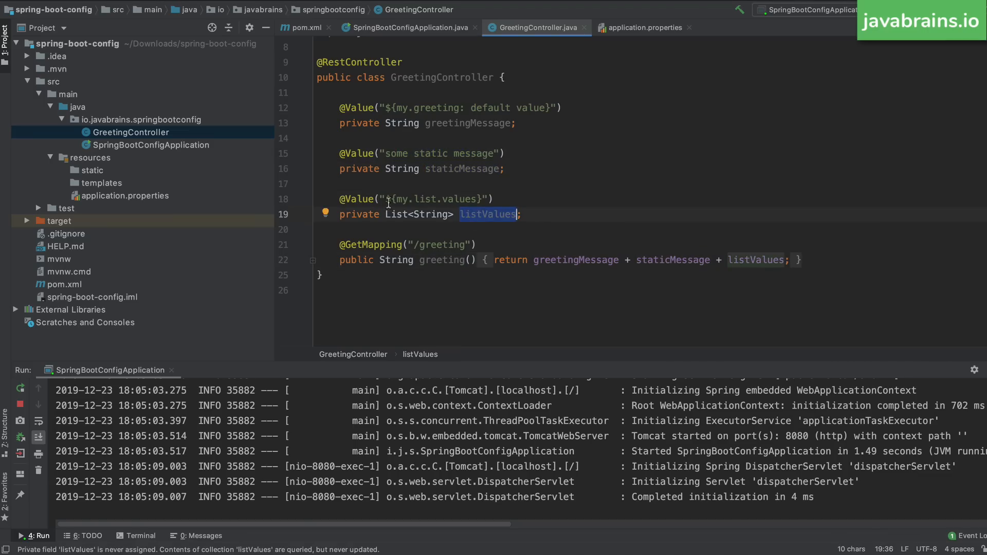
Restart the Spring Boot app so the list injection is picked up
click(642, 27)
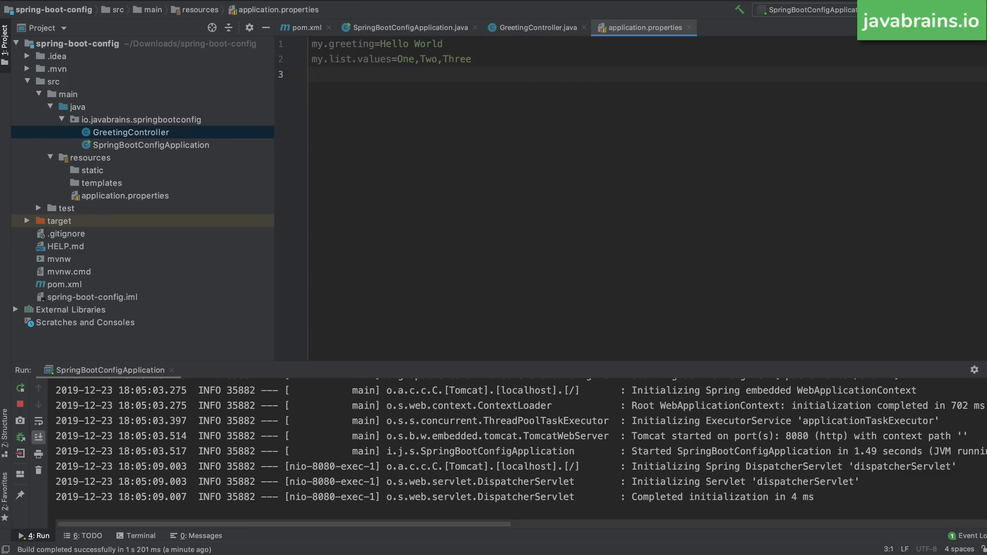
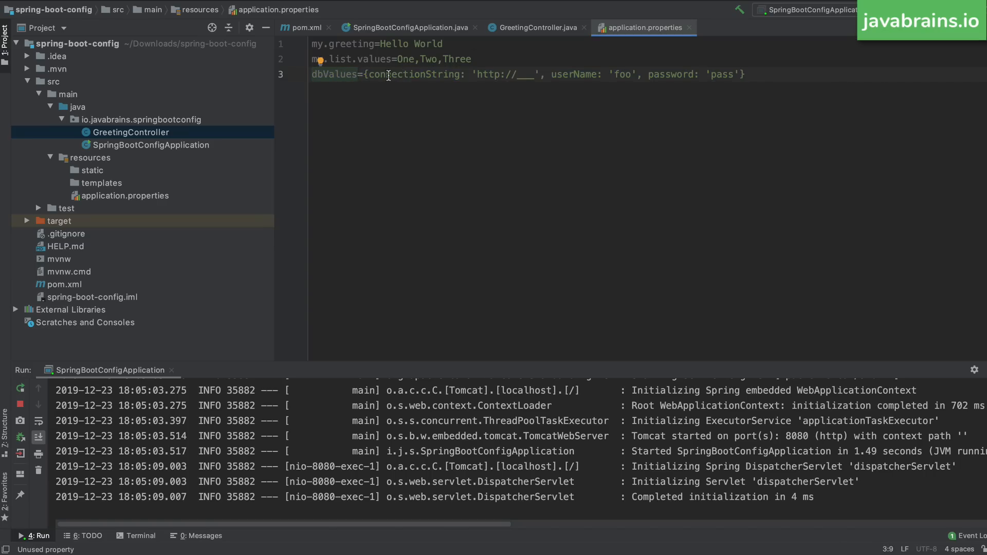
click(536, 27)
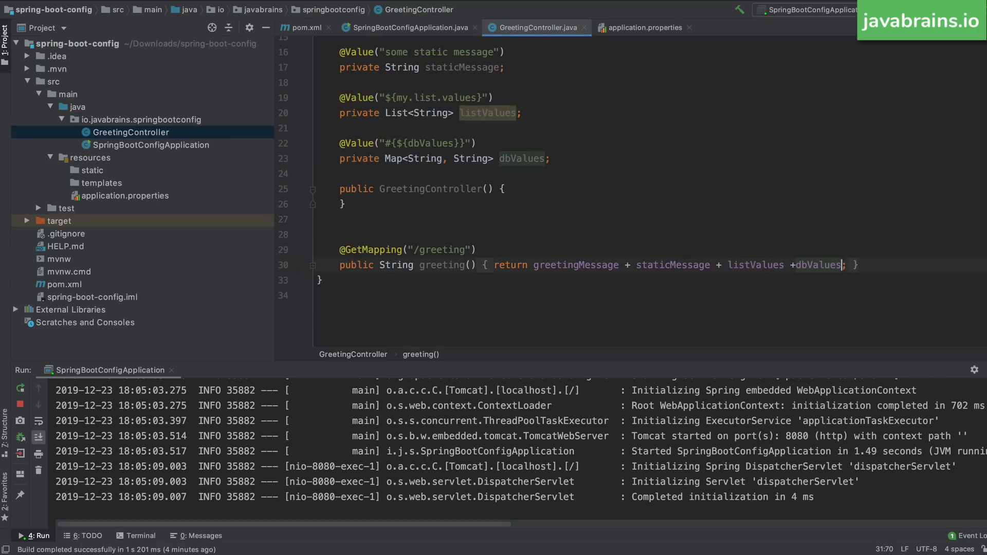
Rerun the Spring Boot app so it loads the dbValues map property
click(643, 27)
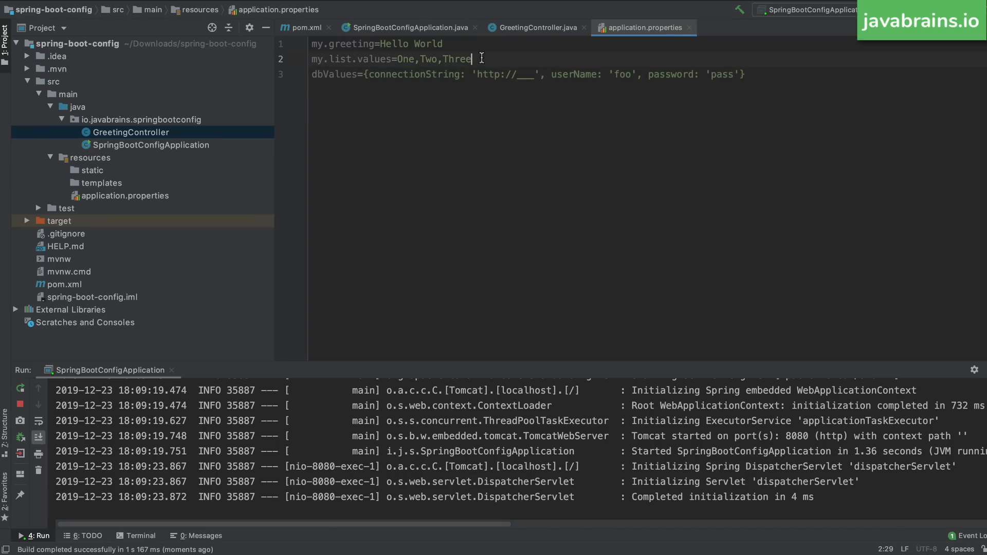